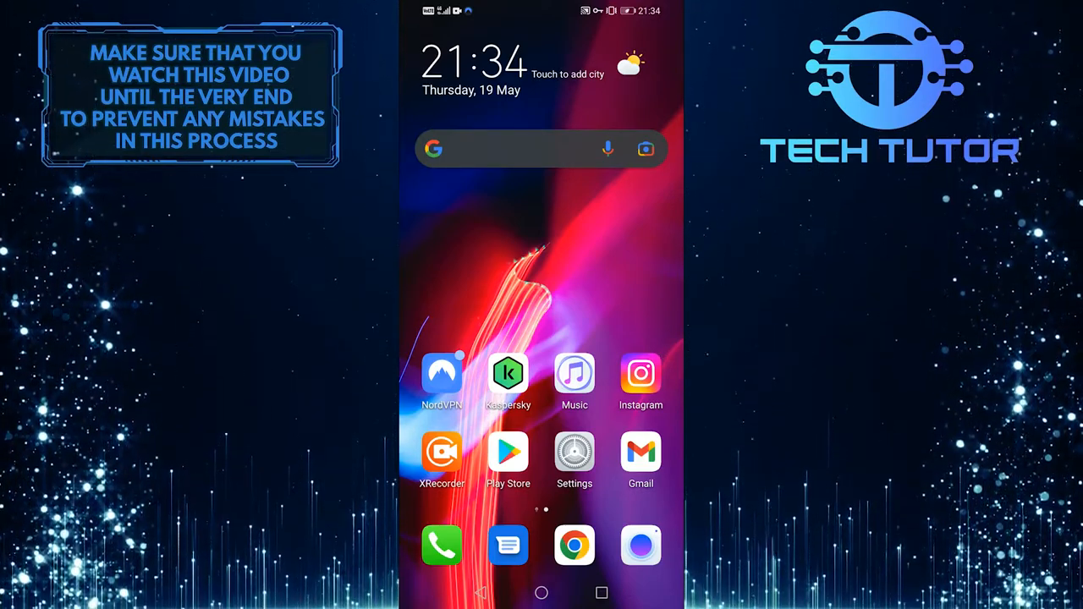
pyautogui.click(640, 374)
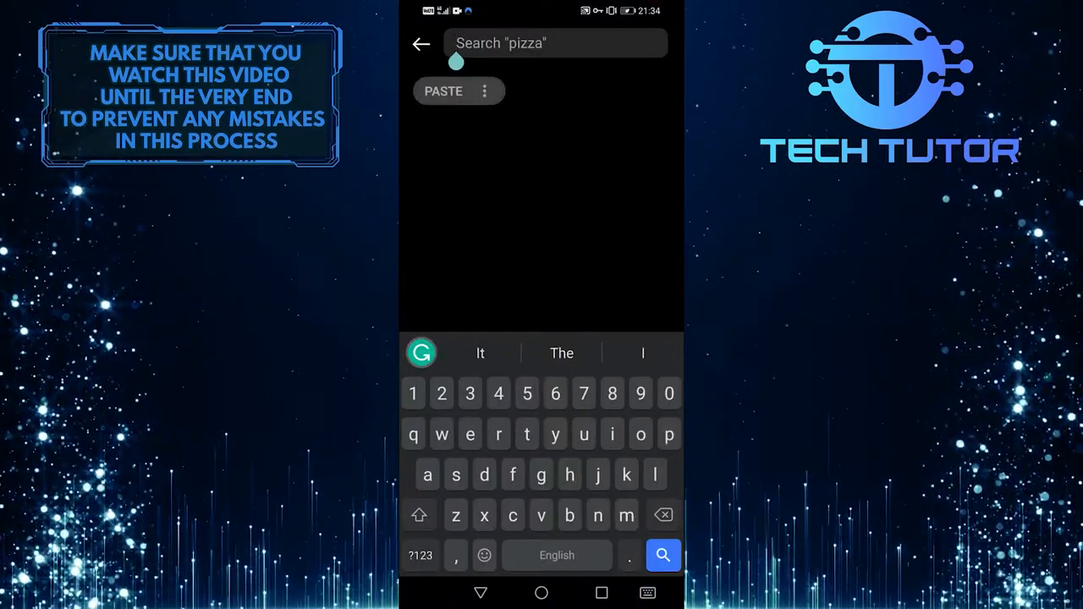
pyautogui.write('kevinsttorm')
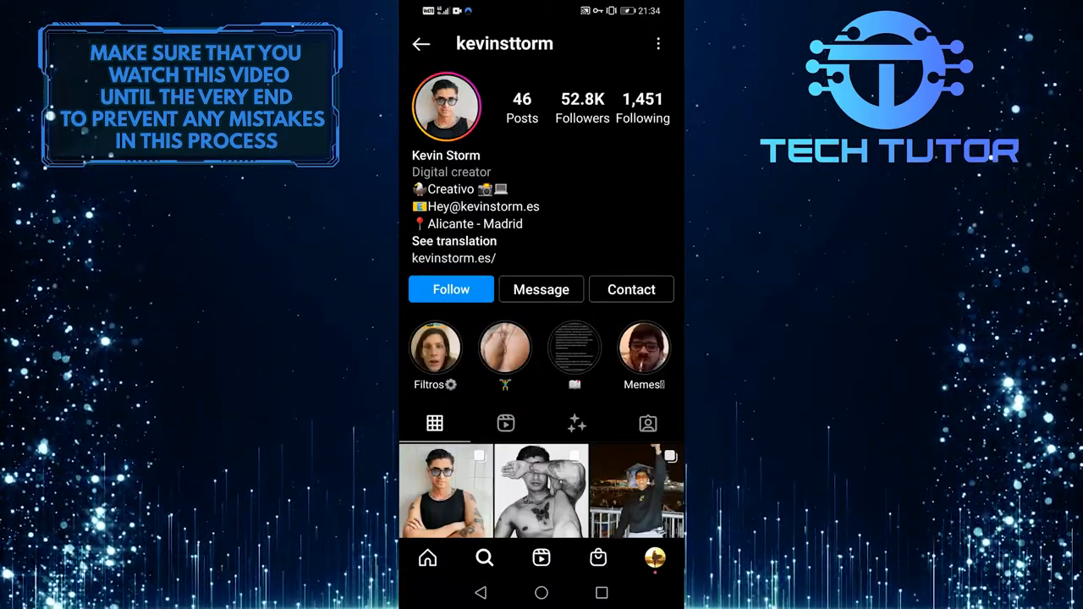
# Open kevinsttorm's Effects tab and scroll down to the Princess effect.
pyautogui.click(576, 424)
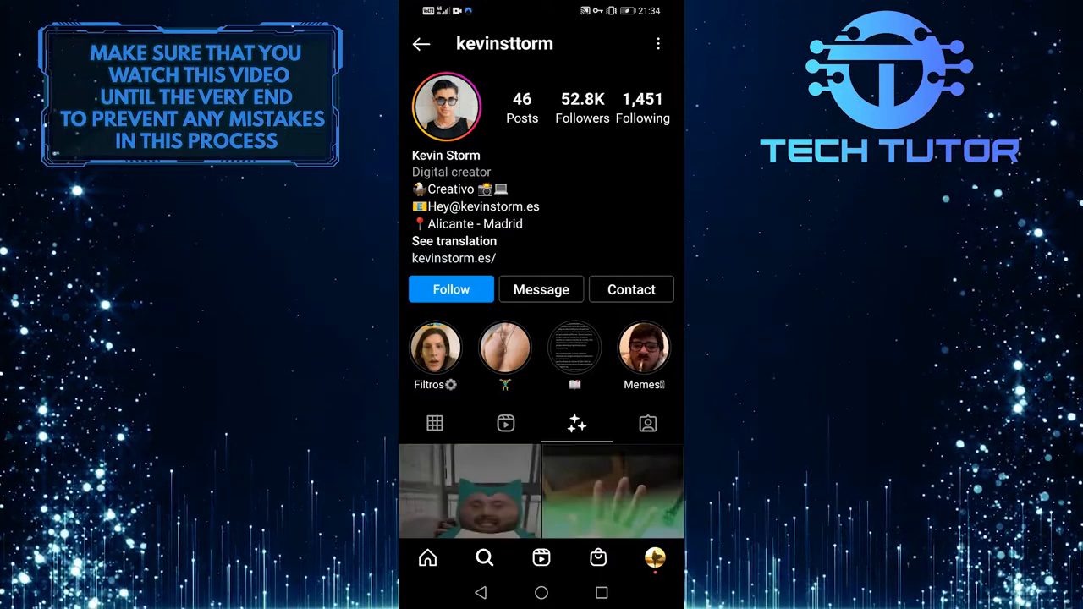
pyautogui.scroll(-3)
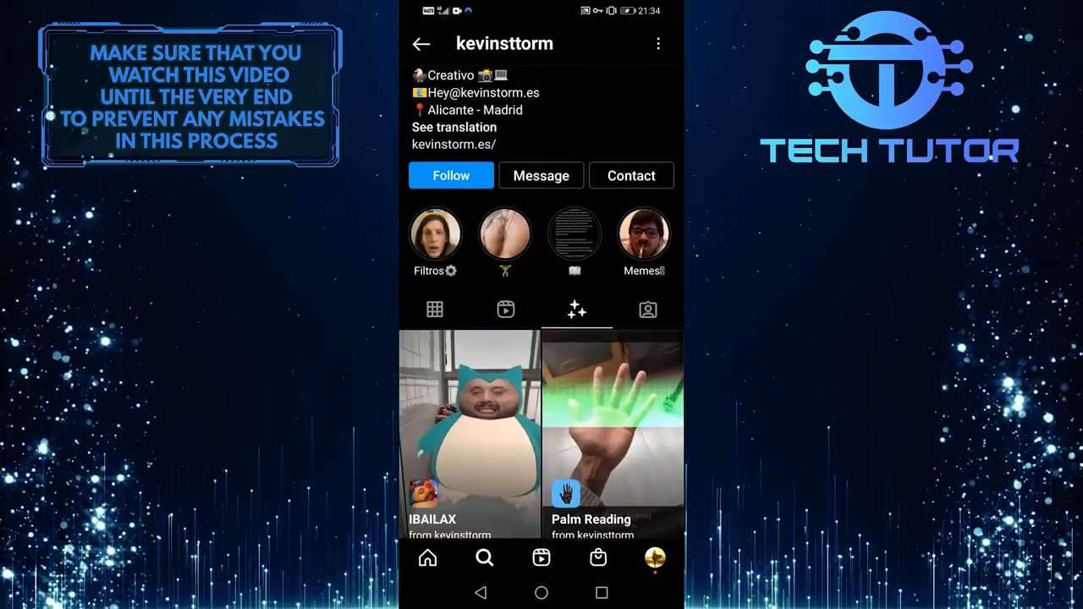
pyautogui.scroll(-3)
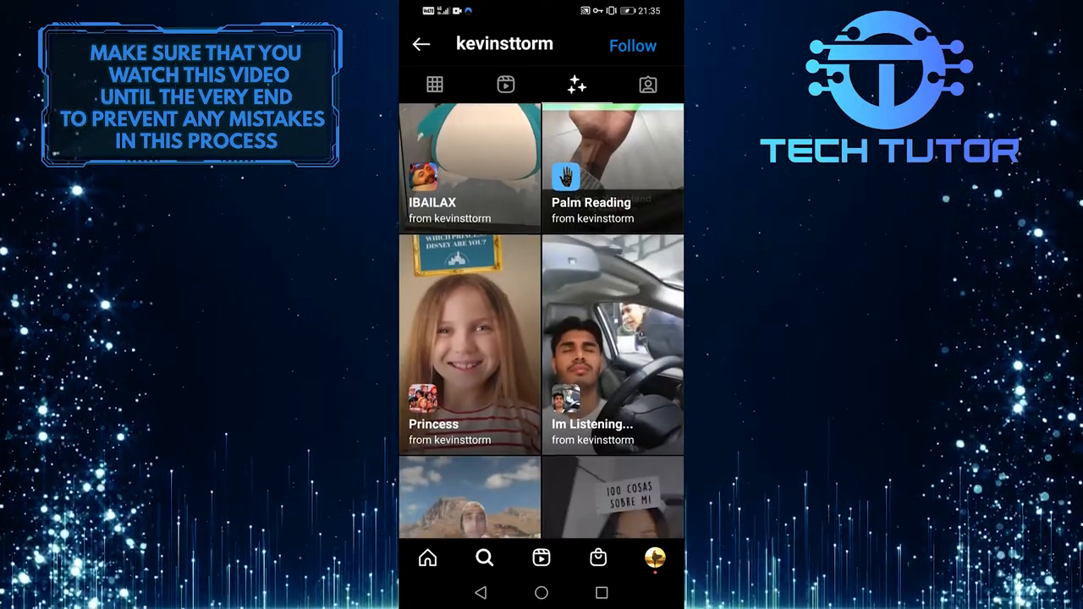
pyautogui.scroll(-3)
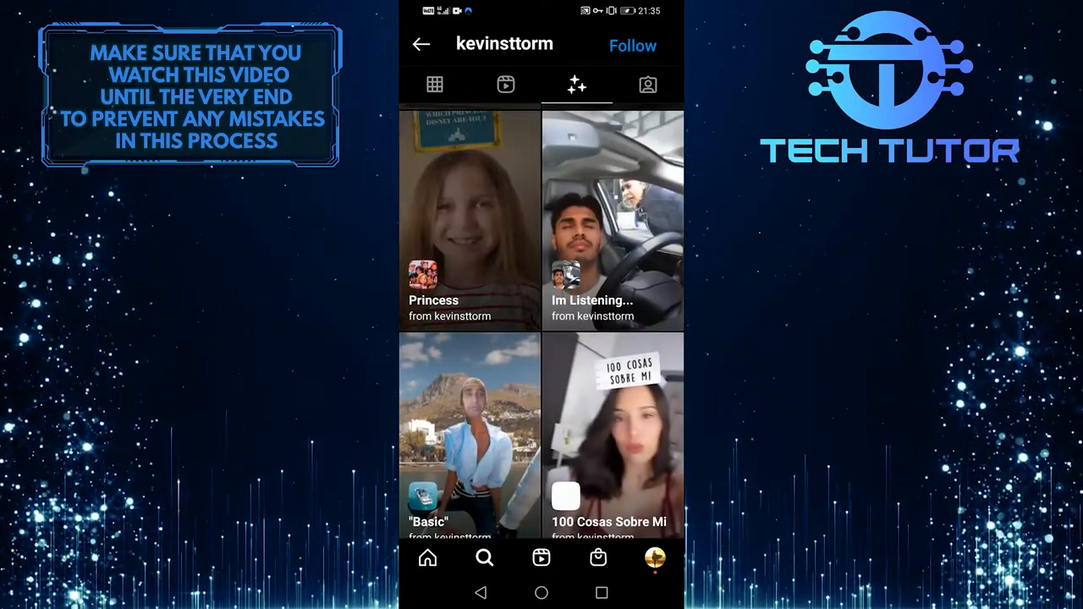
# Open the Princess effect preview, then return to the profile's effects.
pyautogui.click(469, 220)
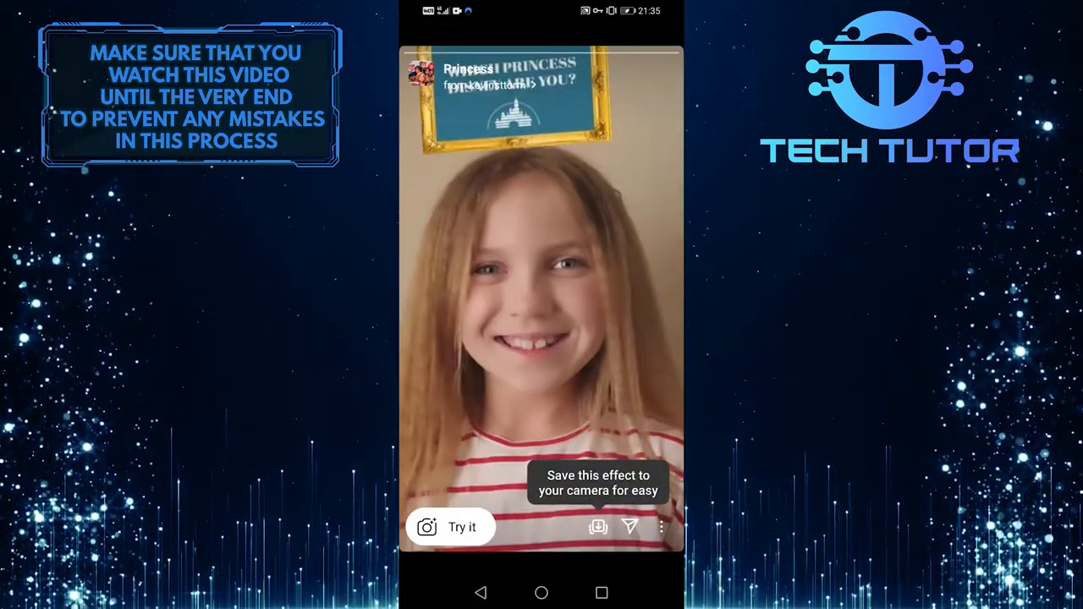
pyautogui.click(596, 527)
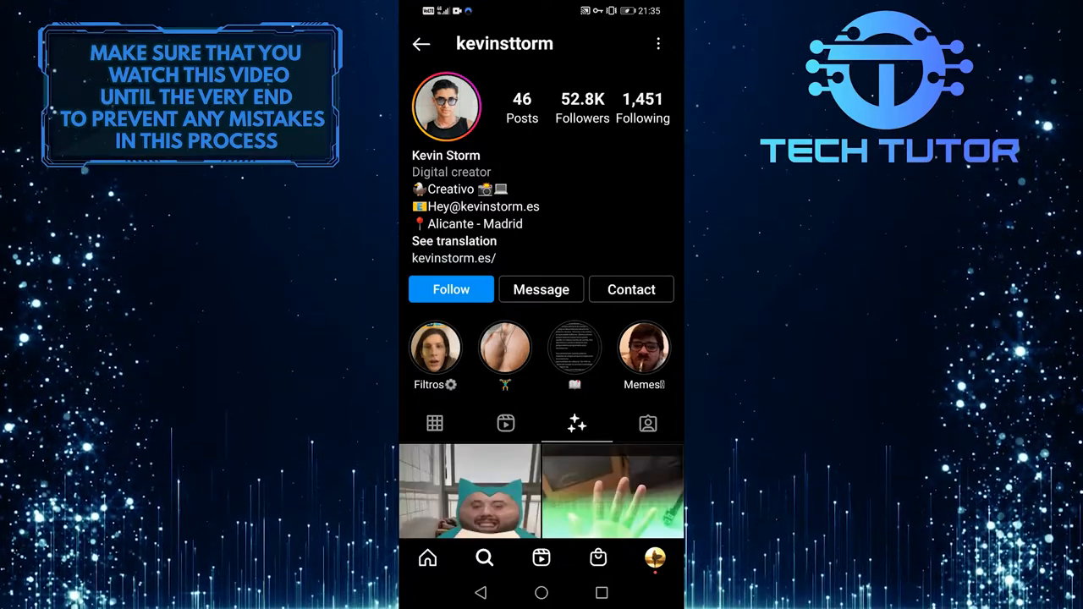
pyautogui.scroll(-3)
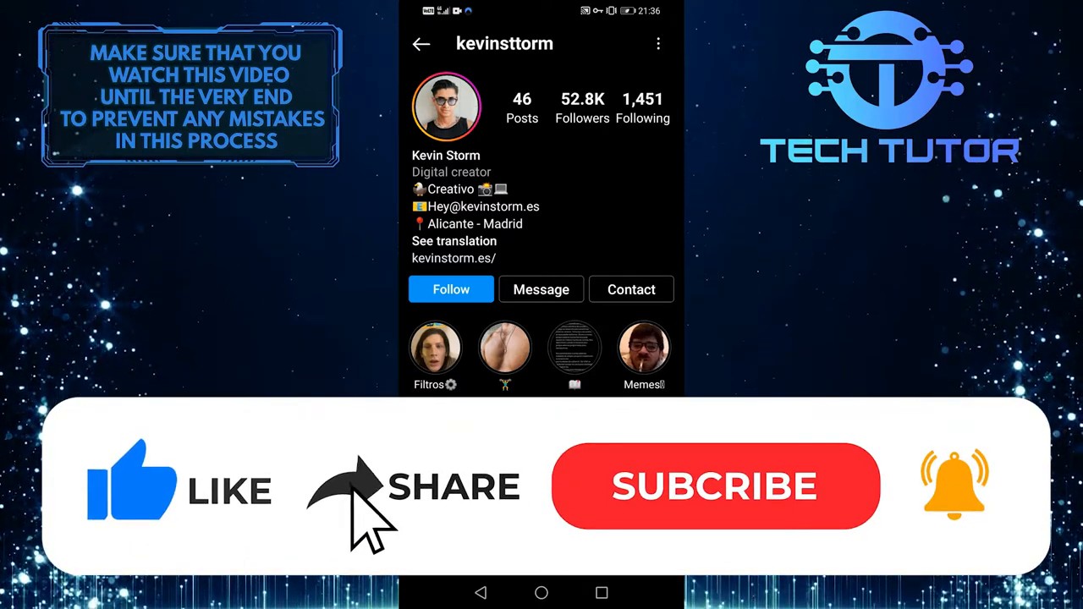
pyautogui.click(715, 486)
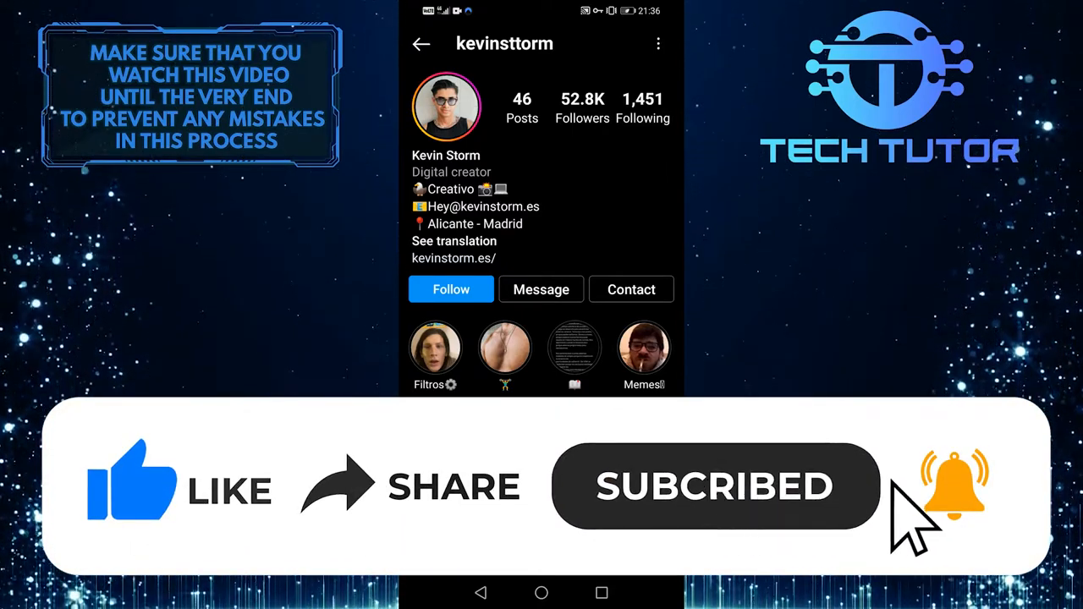